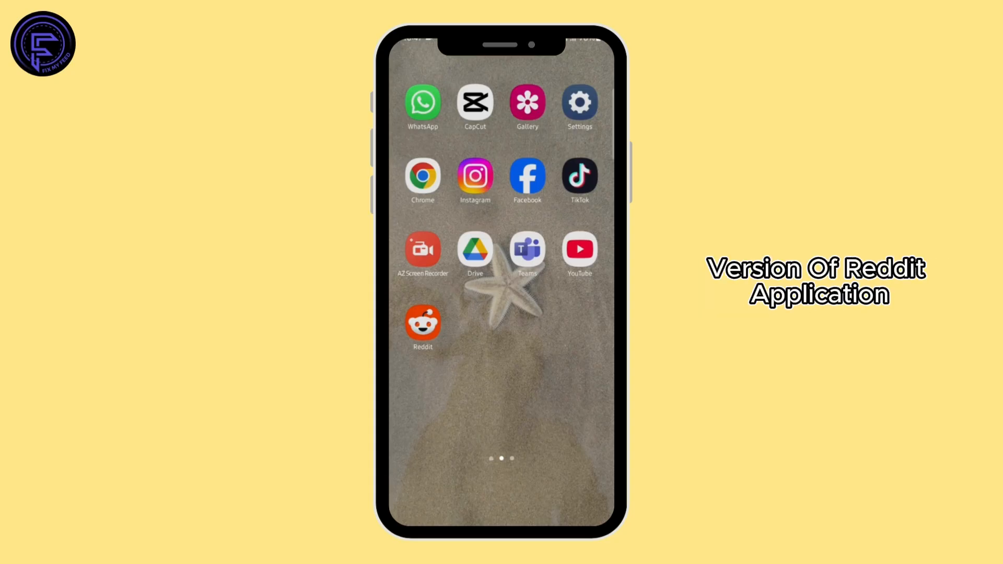
# Step: Swipe the home screen to reveal the app drawer with the Play Store
pyautogui.hscroll(-3)
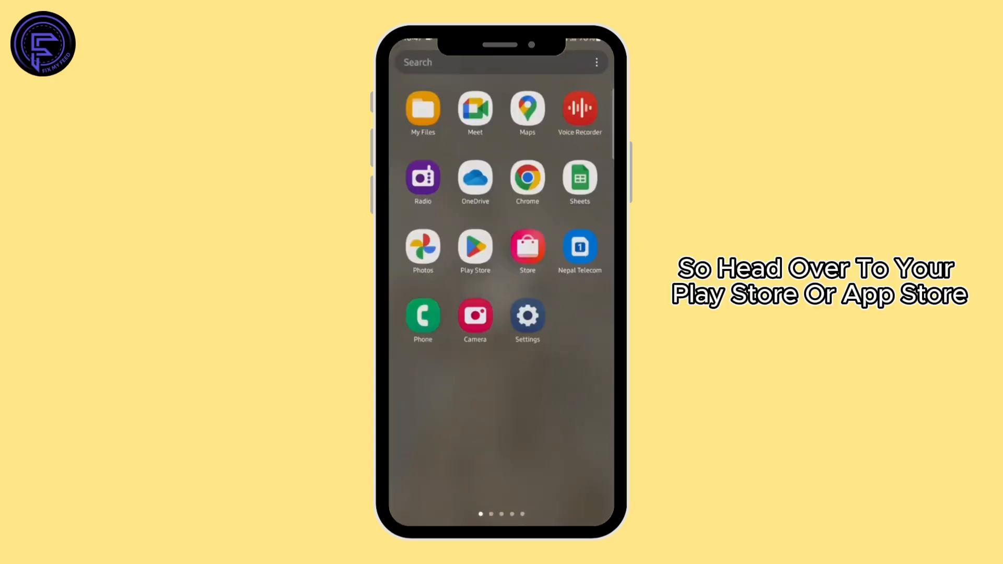
# Step: Search the Play Store for 'reddit' and update the installed Reddit app
pyautogui.click(475, 246)
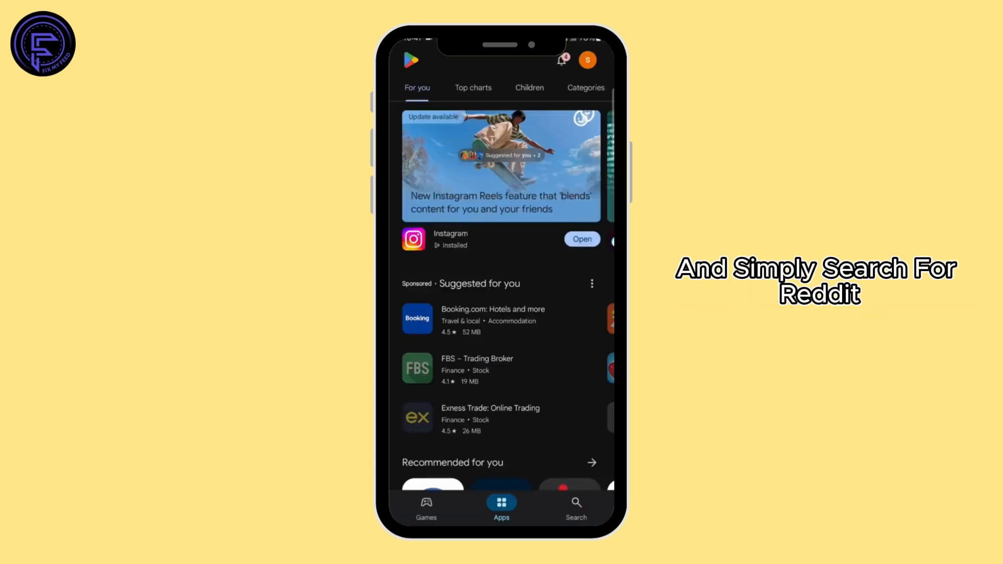
pyautogui.click(577, 503)
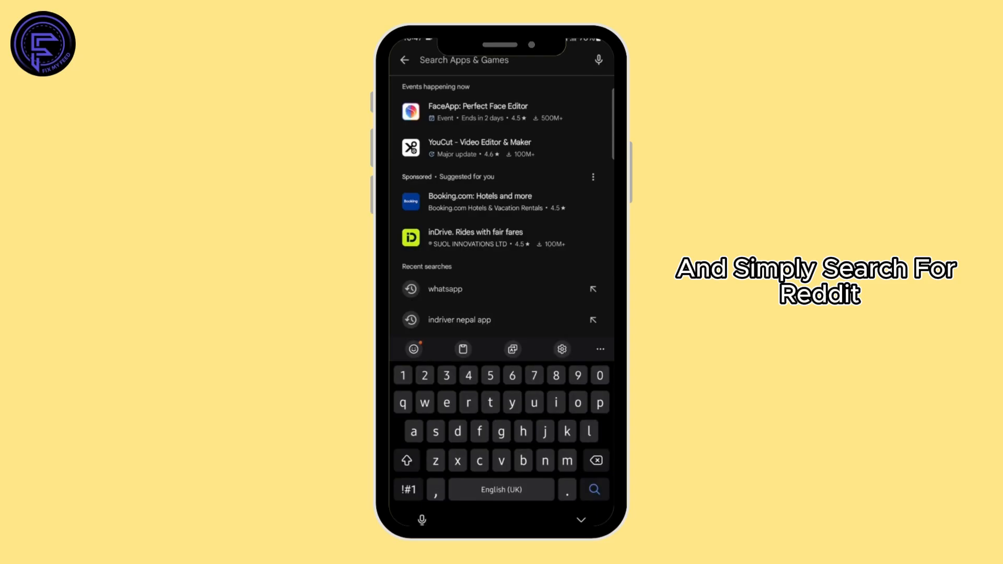
pyautogui.write('reddit')
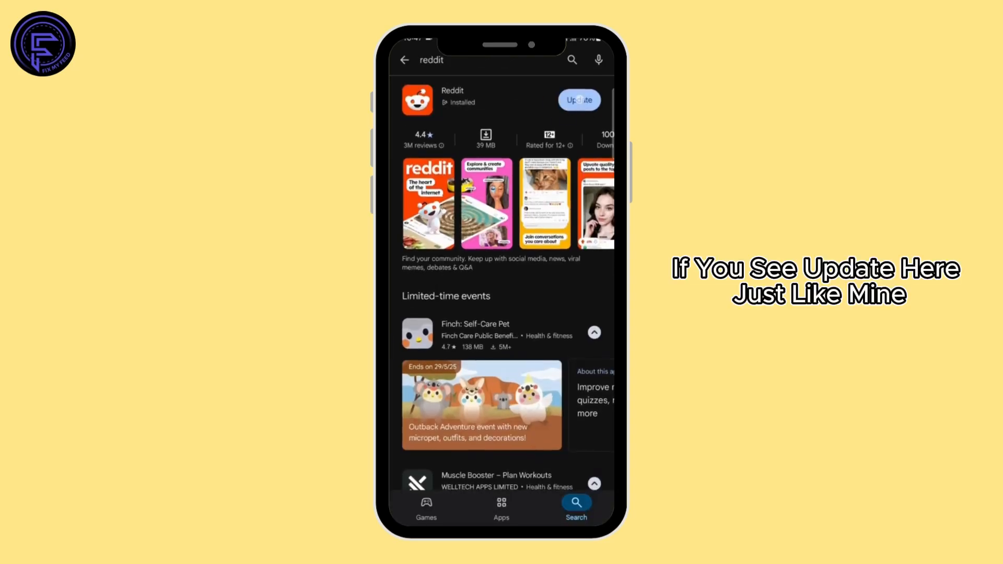
pyautogui.click(579, 101)
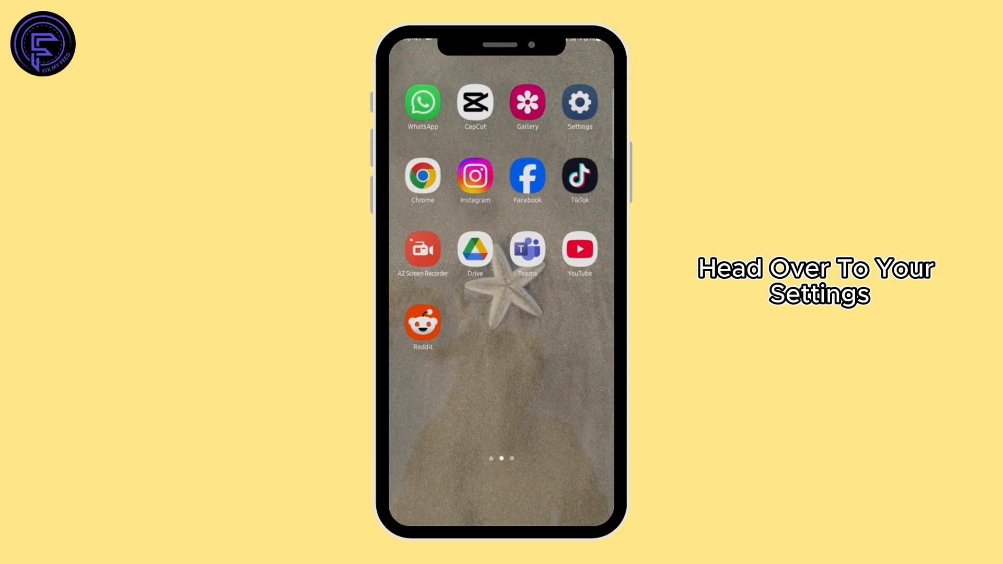
# Step: Search the Settings installed-apps list for 'reddit' so Reddit is the single match
pyautogui.click(579, 103)
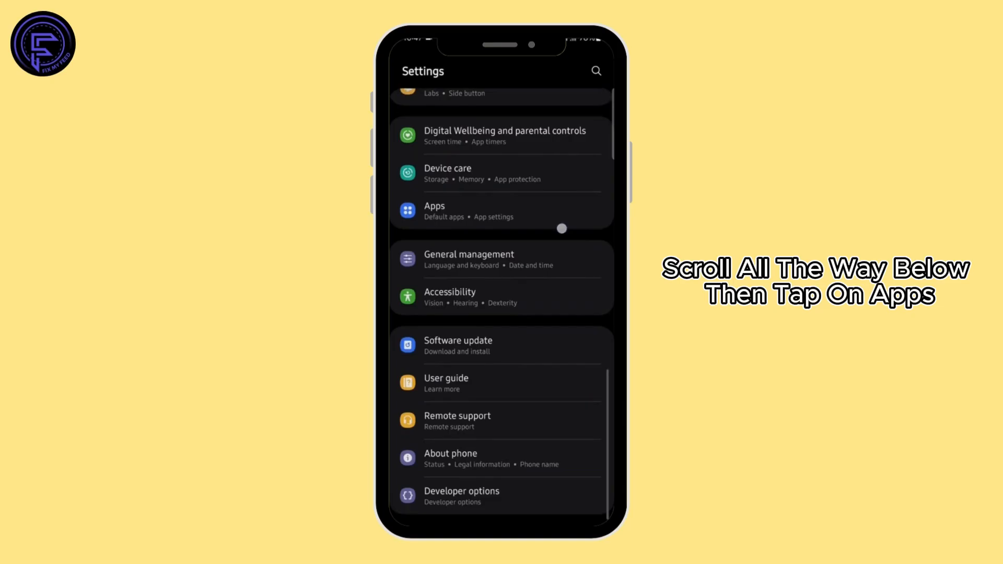
pyautogui.click(434, 211)
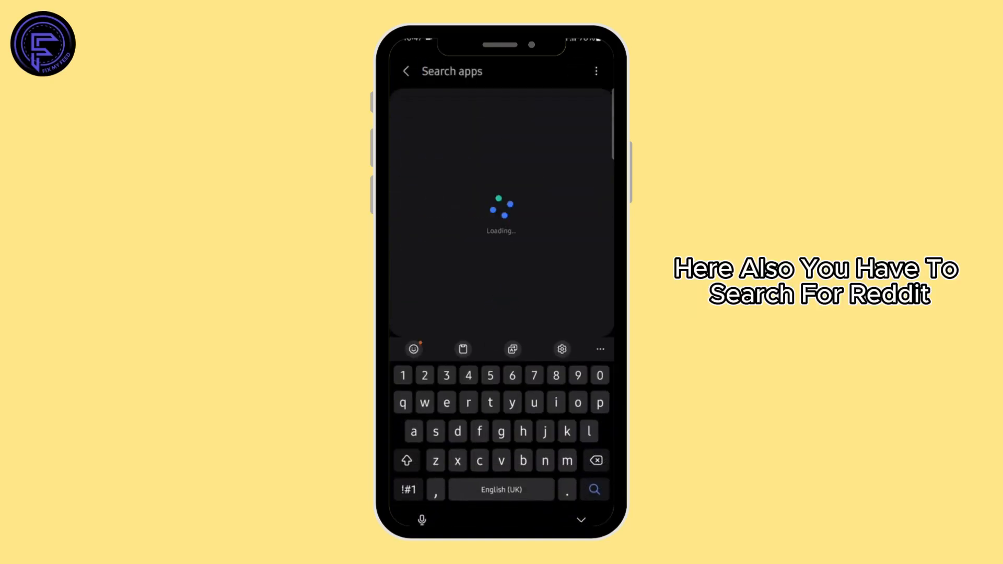
pyautogui.write('reddit')
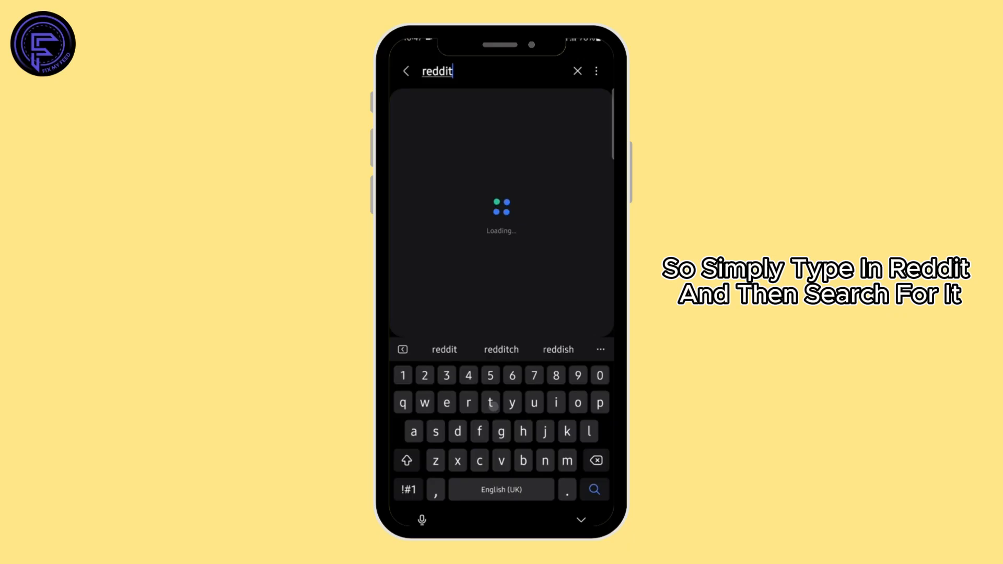
pyautogui.click(595, 489)
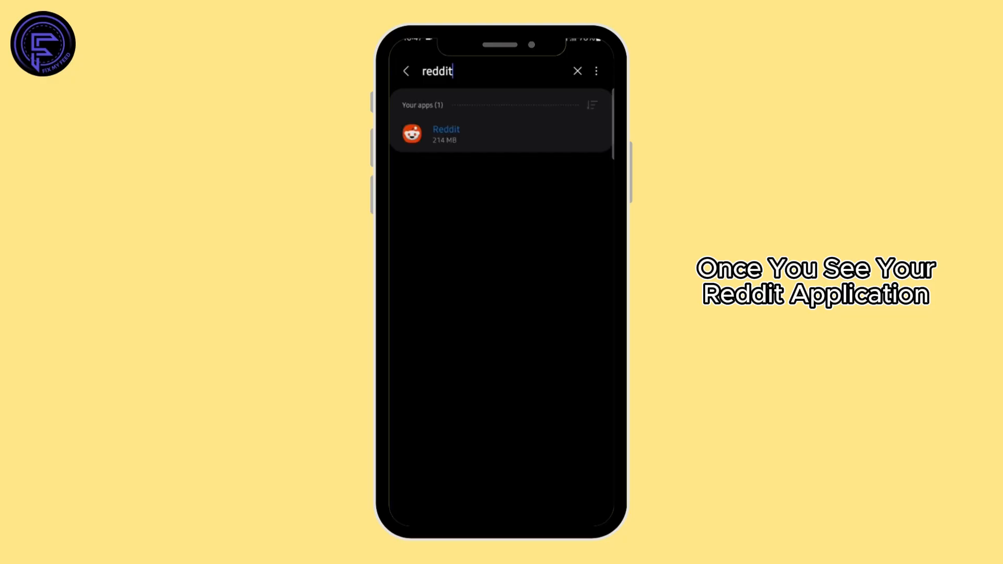
# Step: Clear Reddit's 404 MB cache from its Storage page, dropping it to 0 B
pyautogui.click(445, 133)
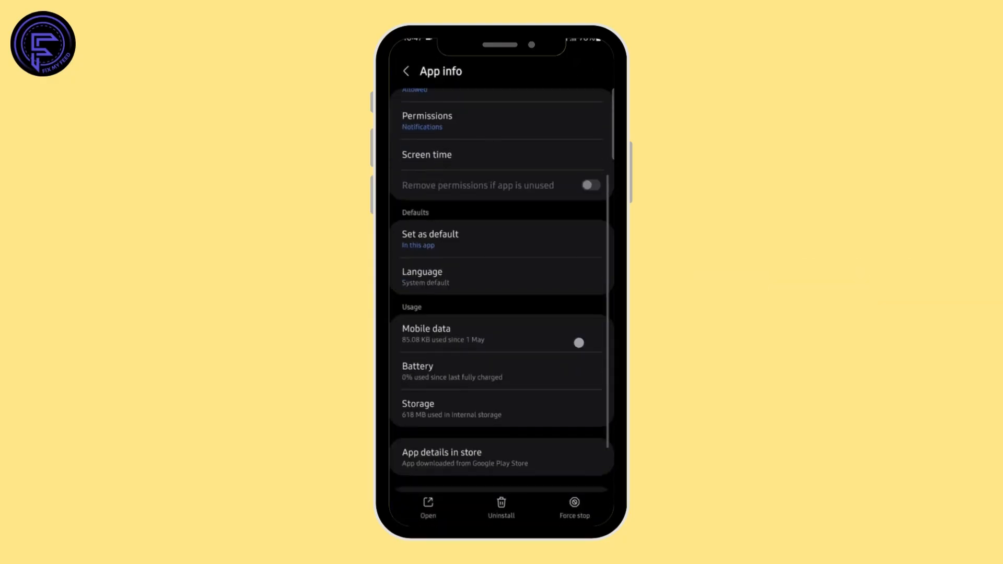
pyautogui.click(418, 408)
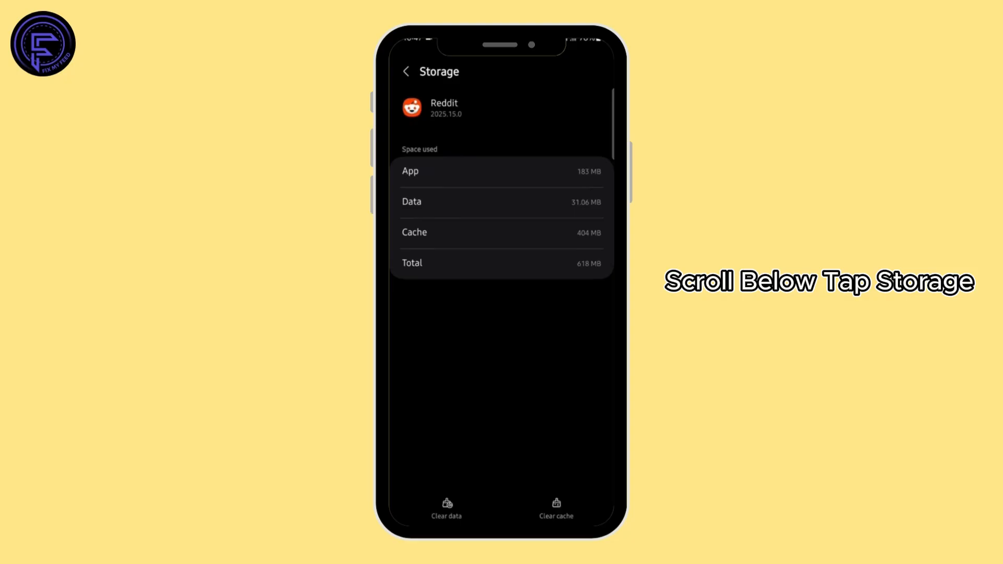
pyautogui.click(556, 508)
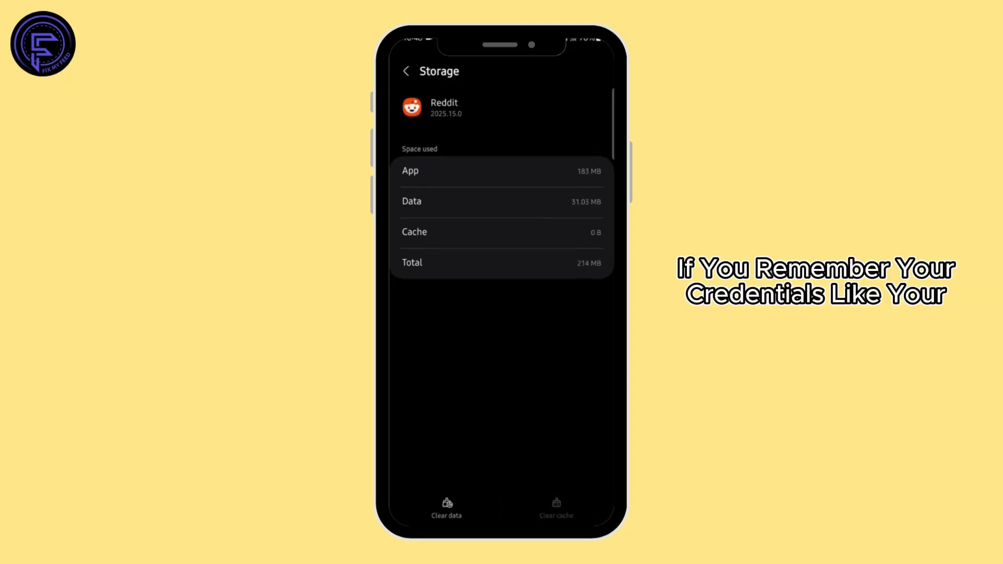